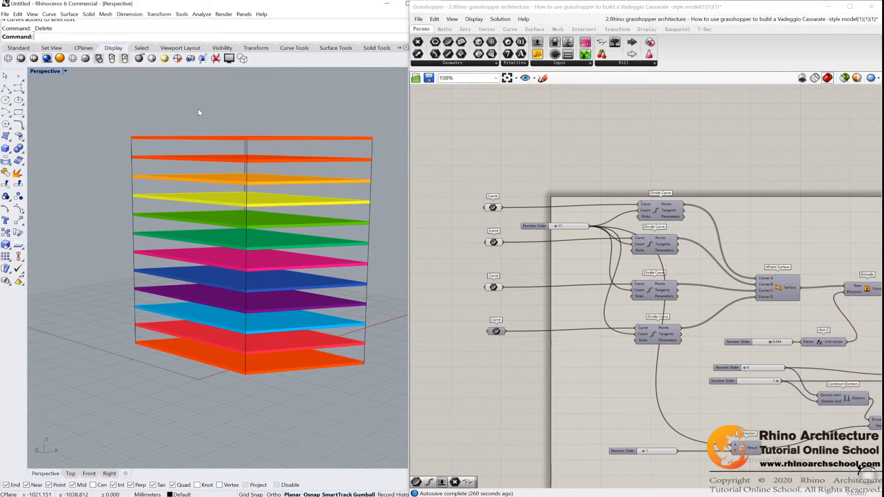
{"action": "mouse_move", "coordinate": [425, 317]}
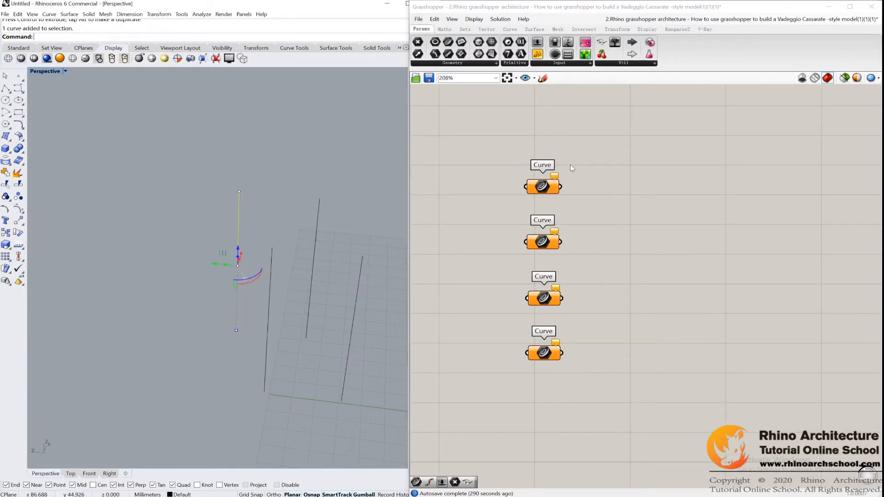
Assign a Rhino vertical line to a Curve parameter via Set one Curve
{"action": "right_click", "coordinate": [542, 186]}
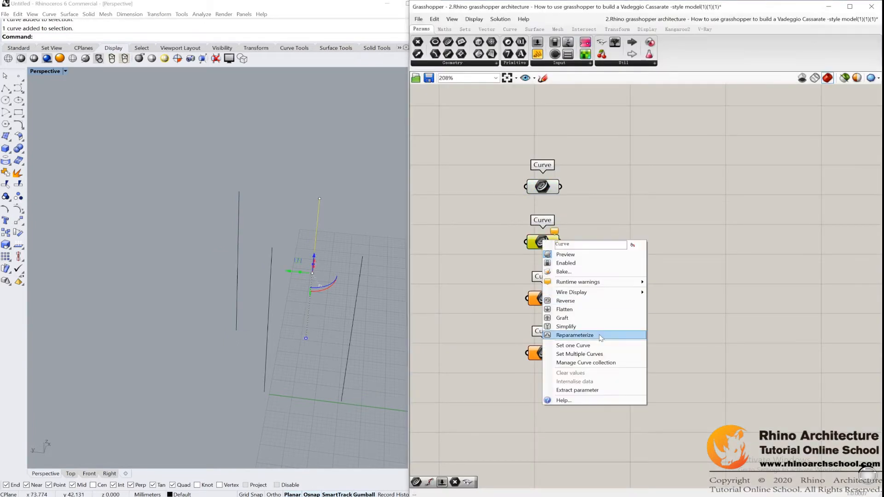
{"action": "left_click", "coordinate": [574, 335]}
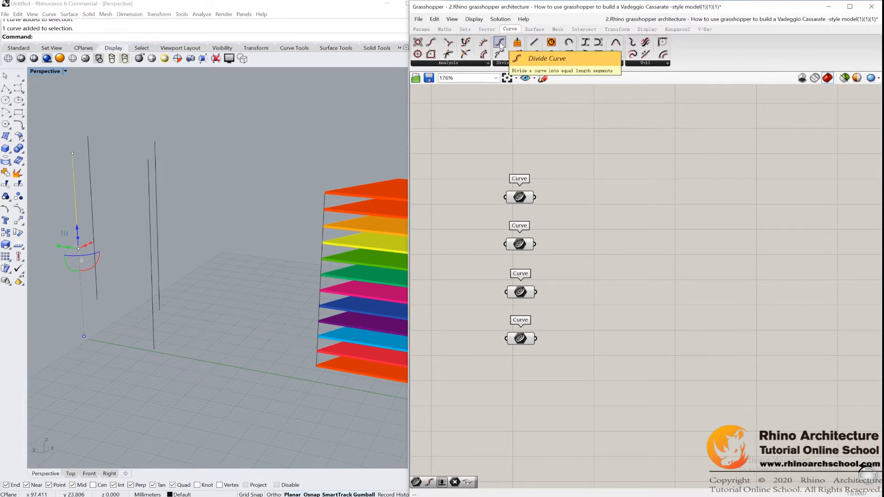
Wire the curves into Divide Curve components sharing one Number Slider set to 11 as Count
{"action": "left_click", "coordinate": [500, 43]}
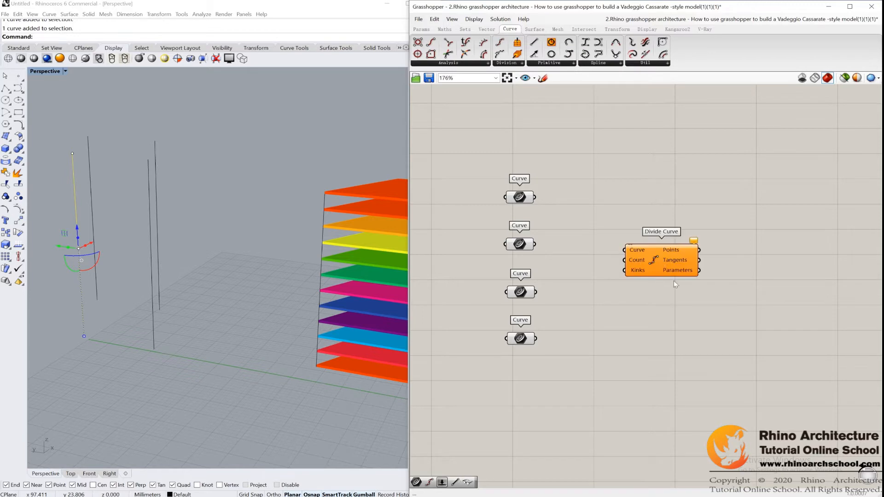
{"action": "left_click_drag", "start_coordinate": [533, 197], "coordinate": [624, 249]}
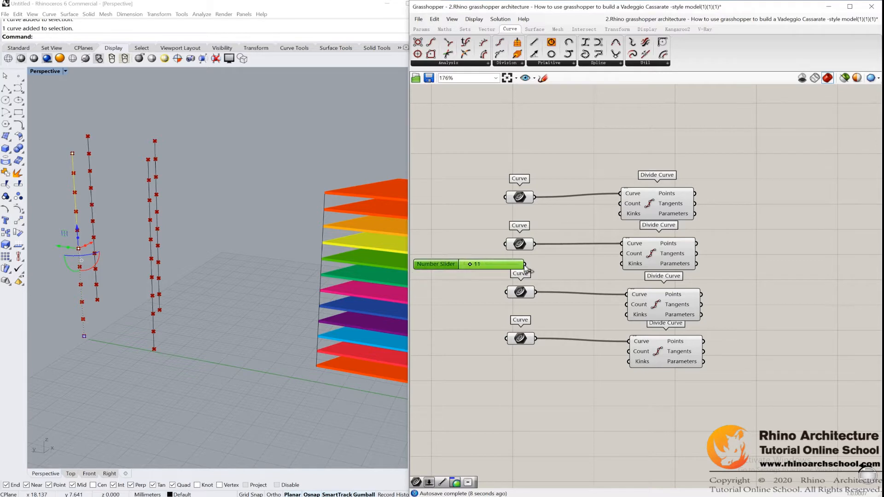
{"action": "left_click_drag", "start_coordinate": [522, 264], "coordinate": [622, 204]}
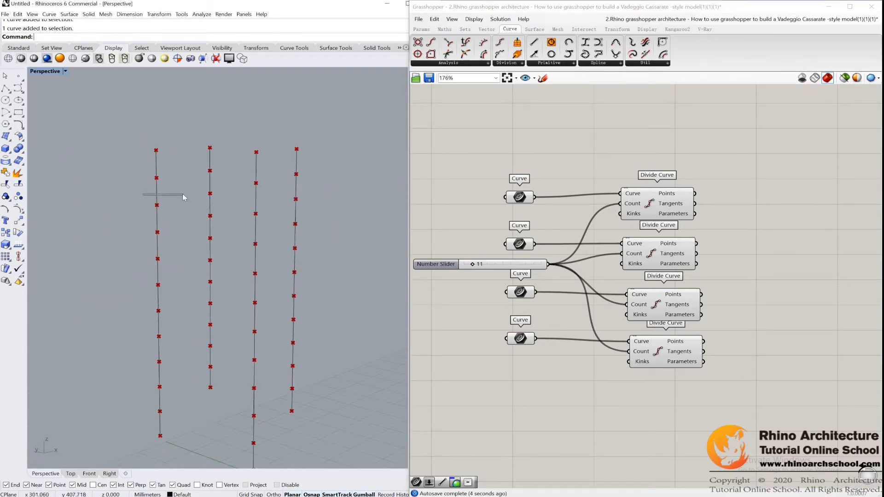
{"action": "scroll", "scroll_direction": "down", "scroll_amount": 3}
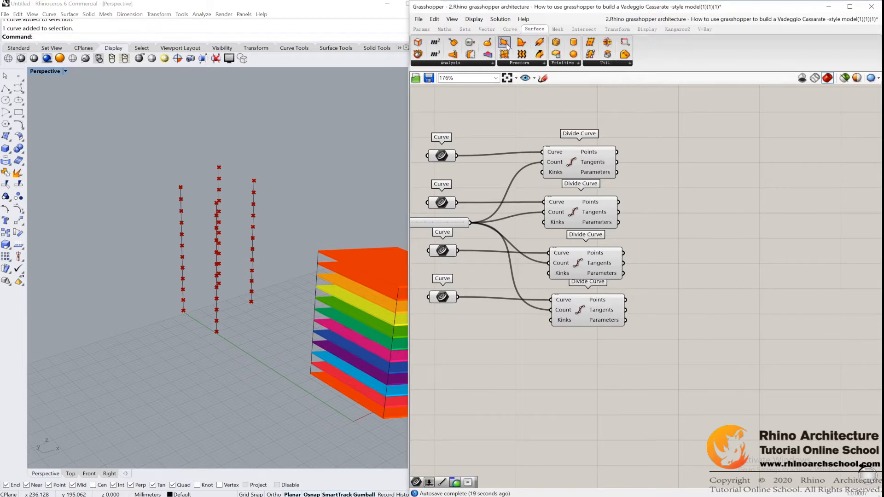
{"action": "mouse_move", "coordinate": [504, 42]}
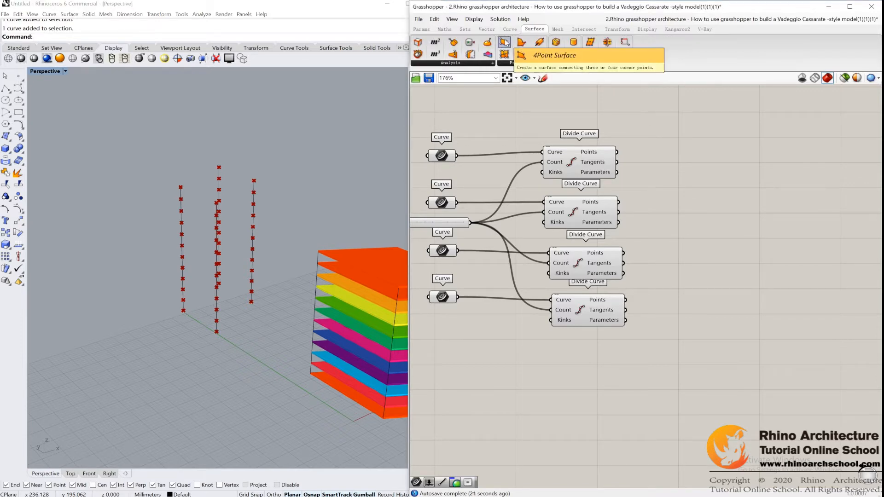
Place a 4Point Surface for the floor plates and add an Extrude component from Surface > Freeform
{"action": "left_click", "coordinate": [503, 42]}
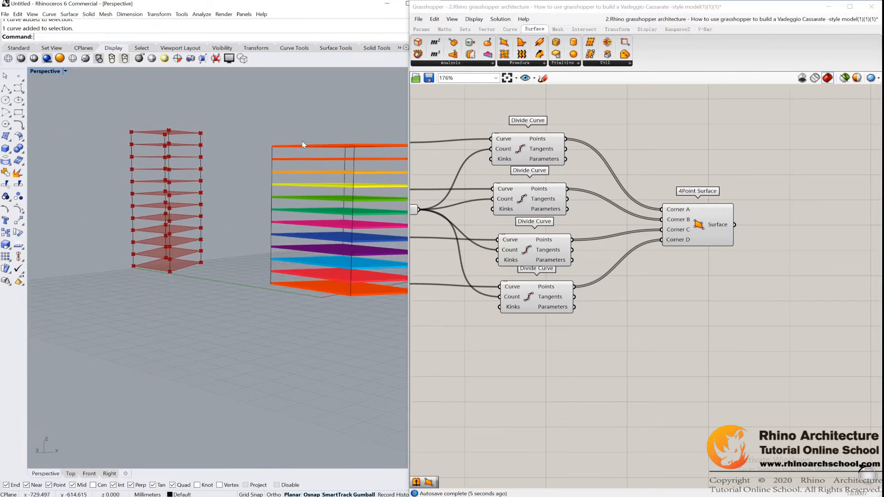
{"action": "mouse_move", "coordinate": [726, 247]}
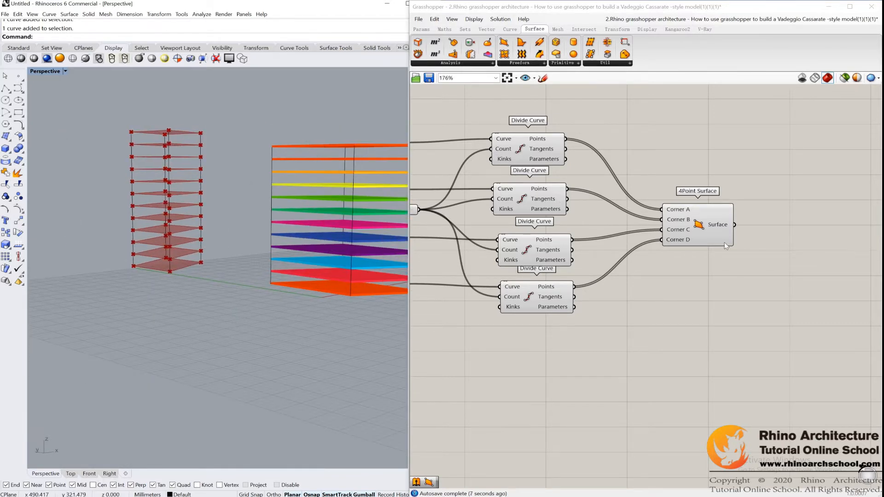
{"action": "left_click", "coordinate": [519, 55]}
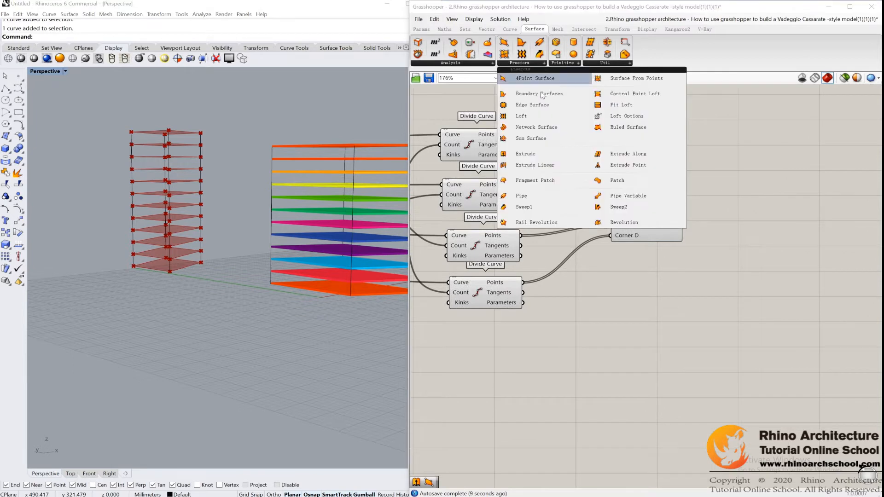
{"action": "left_click", "coordinate": [534, 77]}
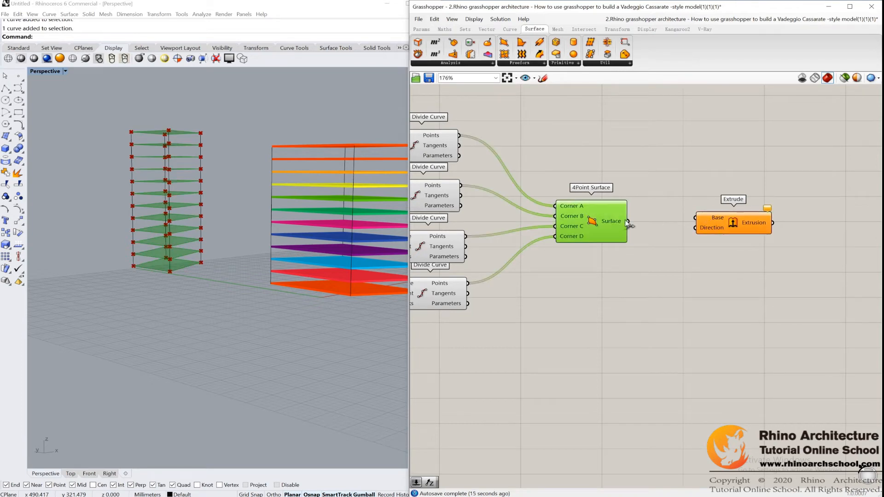
Feed the floor plates into Extrude and add a Unit Z vector for the direction
{"action": "left_click_drag", "start_coordinate": [628, 221], "coordinate": [694, 216]}
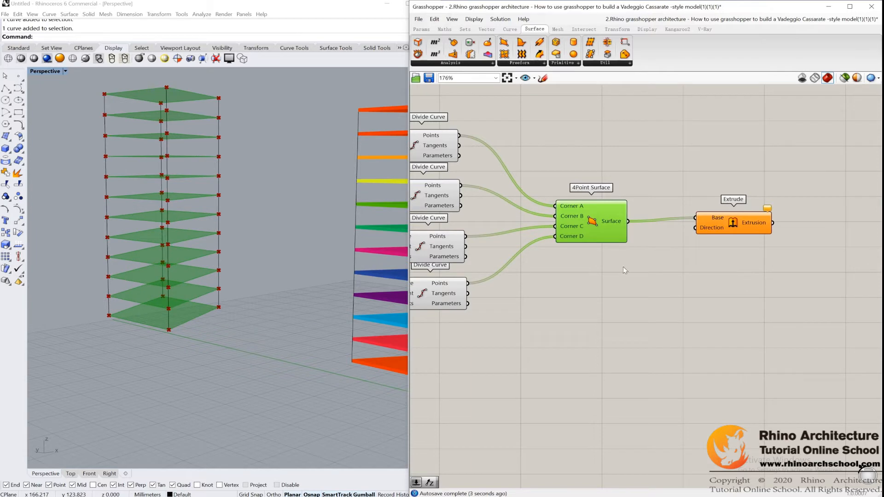
{"action": "left_click", "coordinate": [486, 29]}
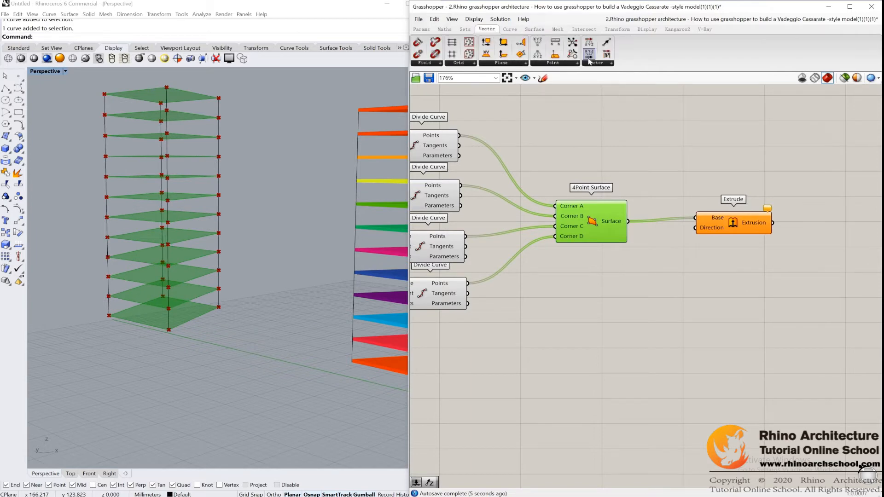
{"action": "left_click", "coordinate": [588, 54]}
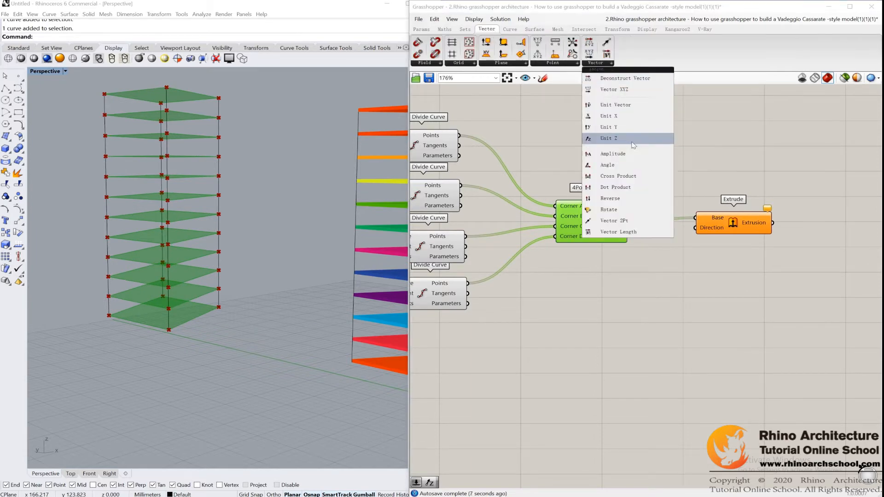
{"action": "left_click", "coordinate": [608, 138]}
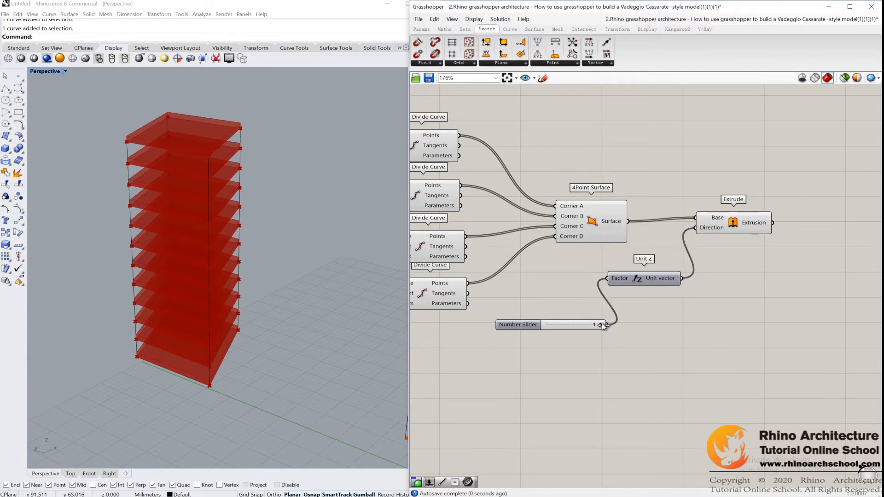
Drive the Unit Z factor with a float-rounding Number Slider set to about 0.5 for slab thickness
{"action": "left_click_drag", "start_coordinate": [600, 325], "coordinate": [550, 324]}
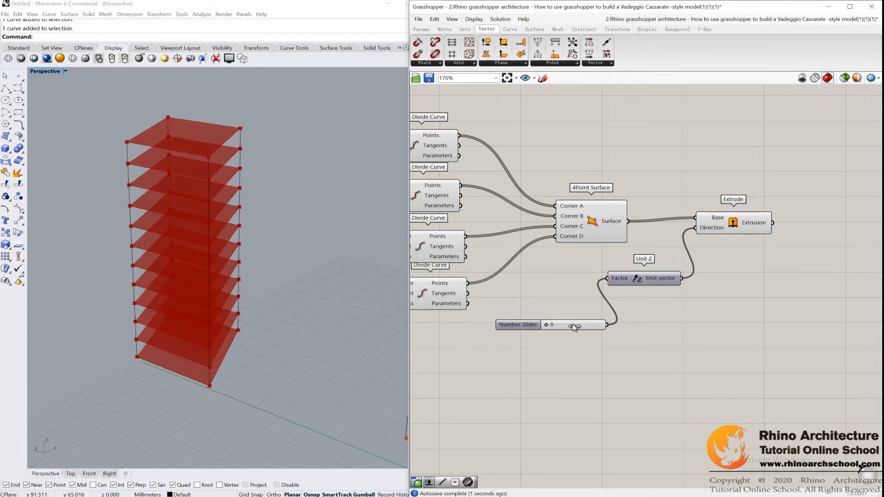
{"action": "left_click", "coordinate": [518, 324]}
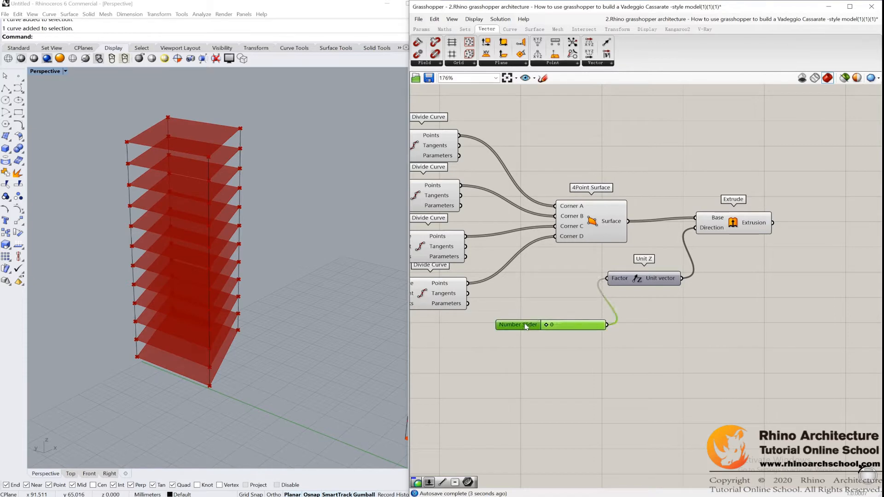
{"action": "double_click", "coordinate": [517, 324]}
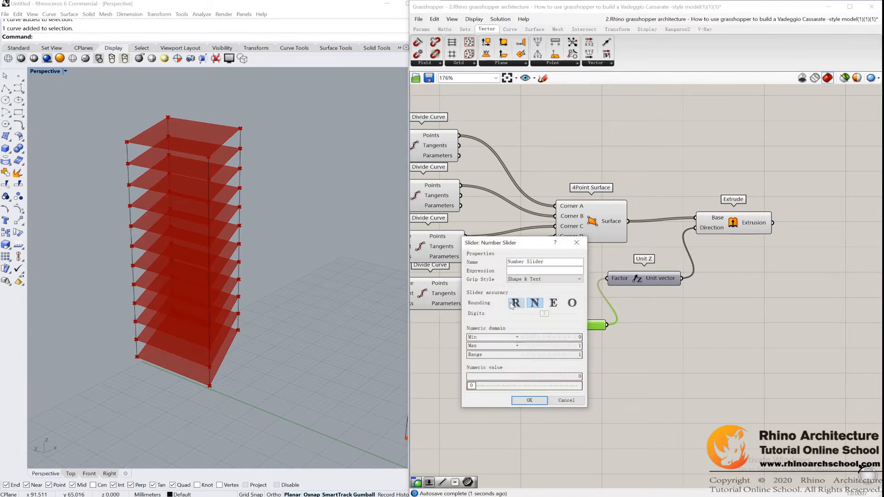
{"action": "left_click", "coordinate": [535, 303]}
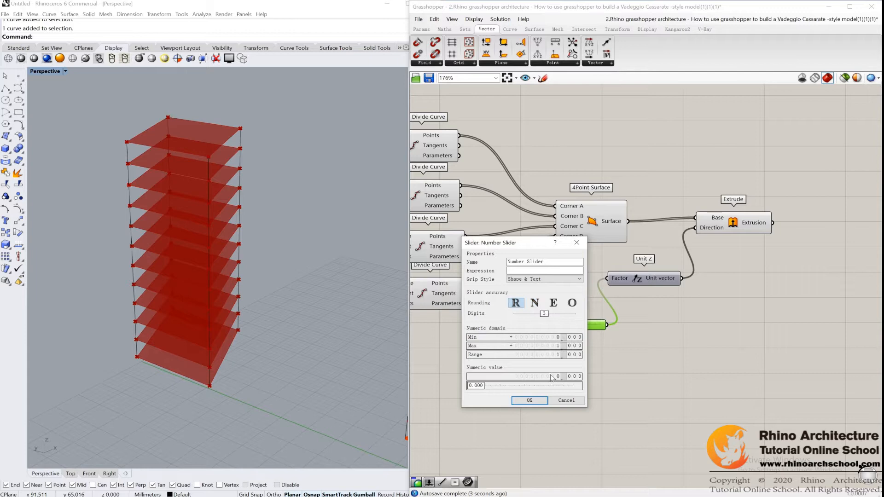
{"action": "left_click", "coordinate": [528, 400]}
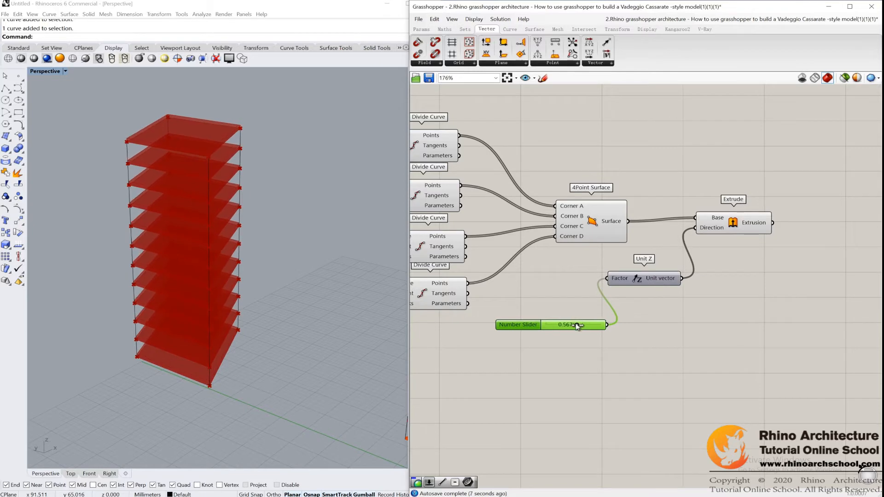
{"action": "left_click_drag", "start_coordinate": [570, 324], "coordinate": [606, 325]}
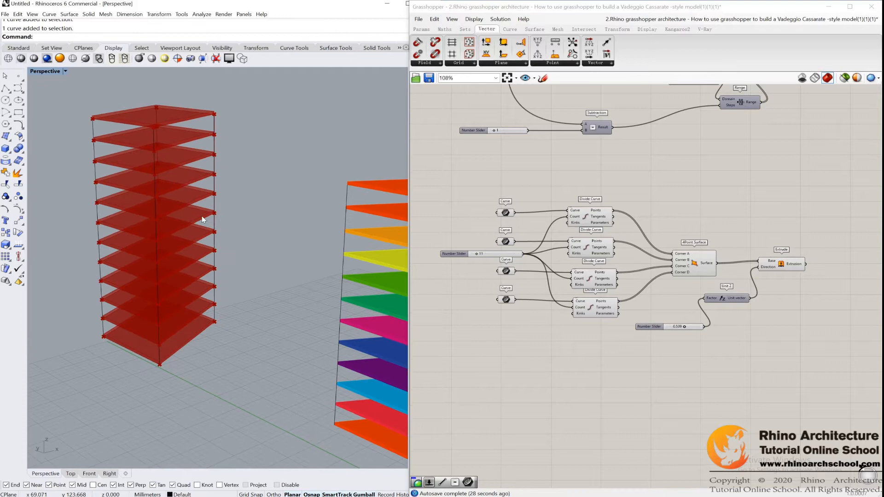
Place a Custom Preview from Display and wire the Extrusion output into its Geometry
{"action": "left_click_drag", "start_coordinate": [203, 220], "coordinate": [254, 226]}
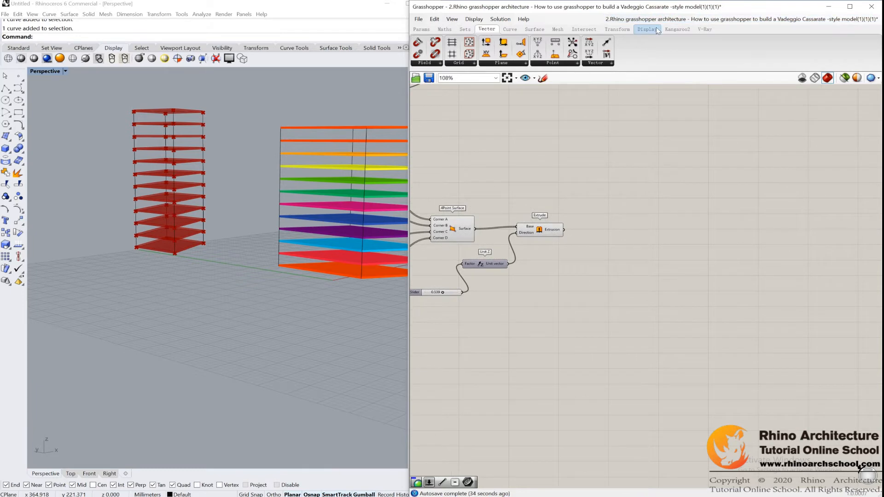
{"action": "left_click", "coordinate": [647, 28]}
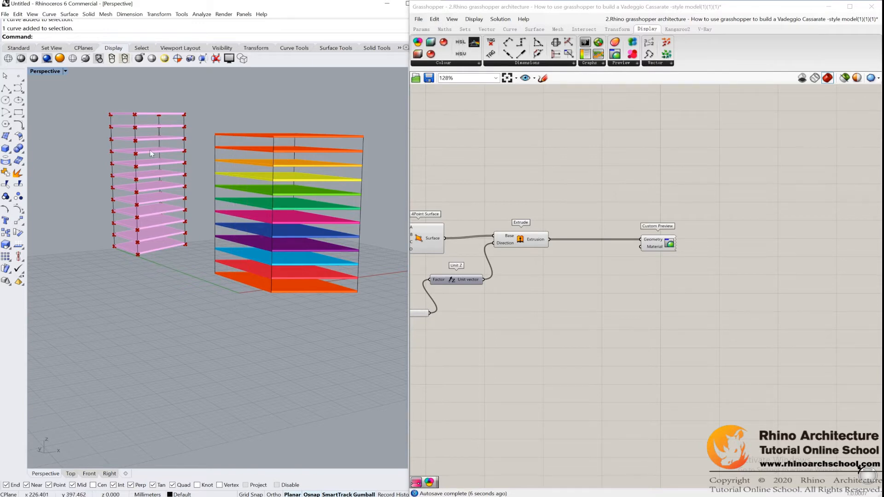
{"action": "left_click", "coordinate": [421, 28]}
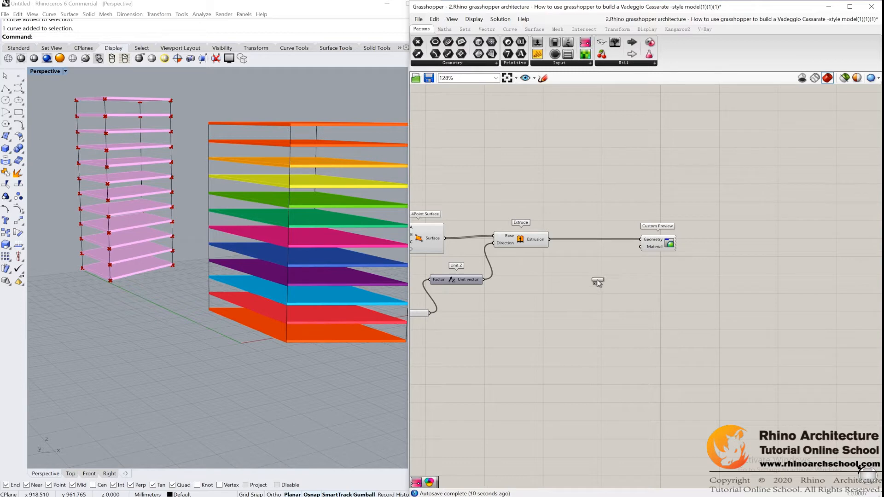
Apply the rainbow preset to the Gradient component via its right-click Presets menu
{"action": "right_click", "coordinate": [584, 281]}
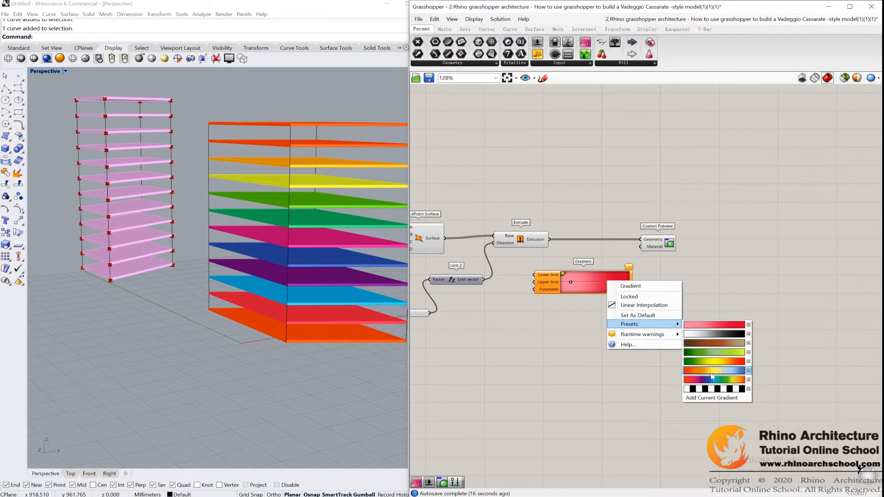
{"action": "left_click", "coordinate": [713, 371]}
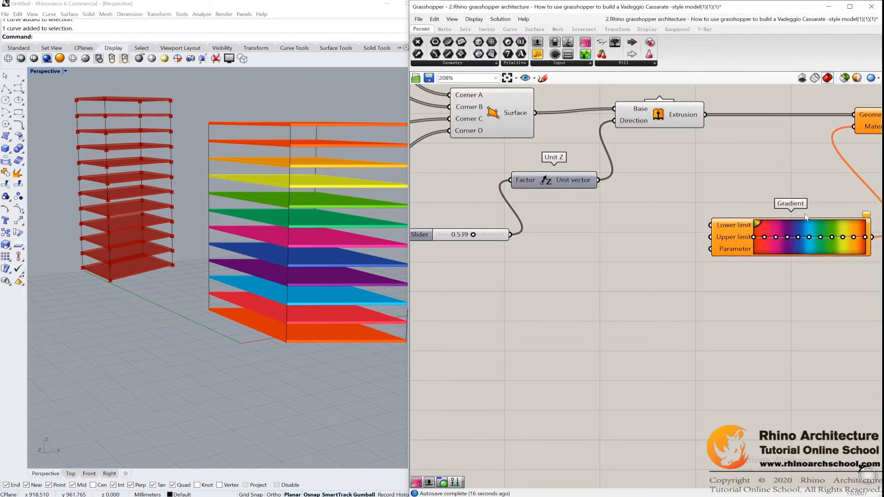
{"action": "mouse_move", "coordinate": [844, 213]}
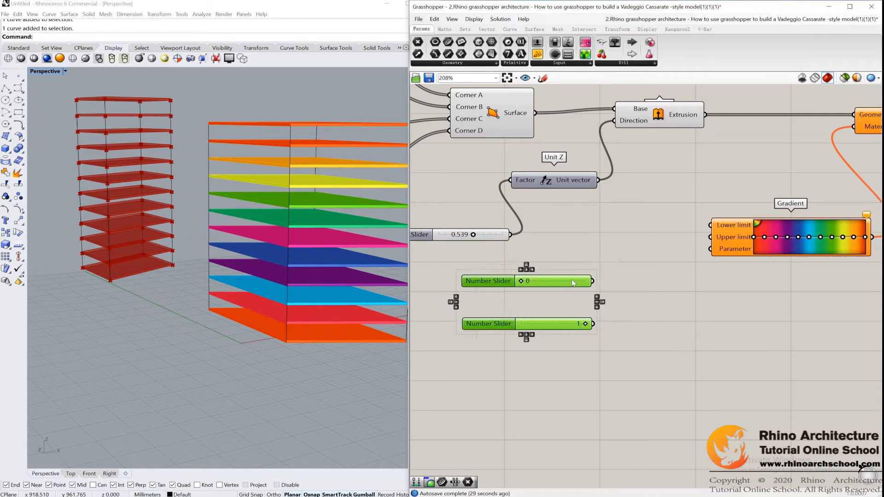
Wire 0 and 1 sliders into the Gradient limits and into a new Construct Domain
{"action": "left_click_drag", "start_coordinate": [591, 281], "coordinate": [709, 225]}
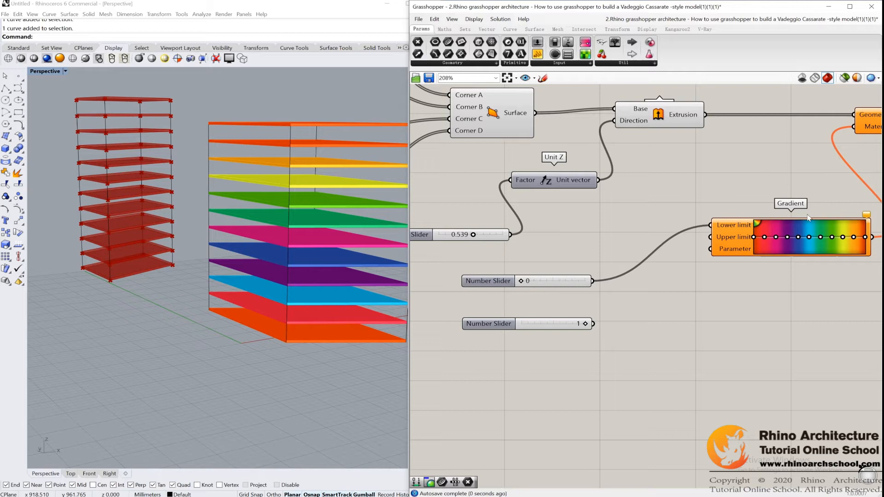
{"action": "mouse_move", "coordinate": [578, 336]}
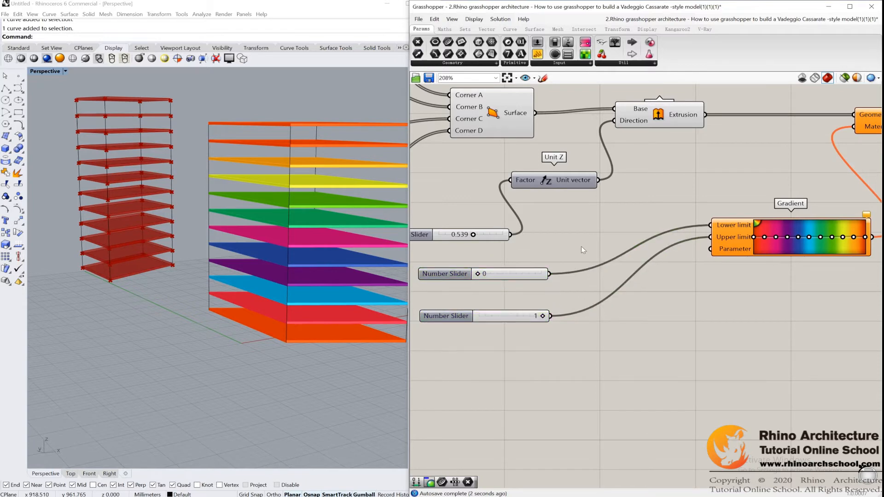
{"action": "left_click", "coordinate": [444, 28]}
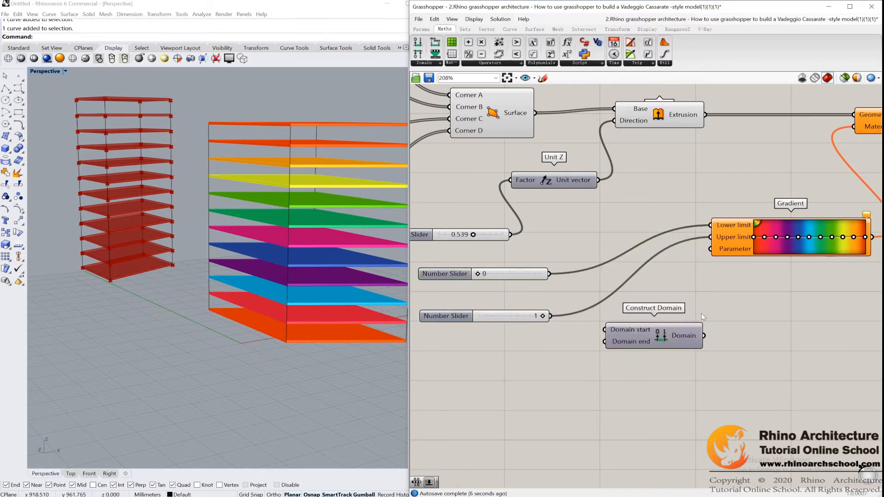
{"action": "left_click_drag", "start_coordinate": [547, 274], "coordinate": [605, 329]}
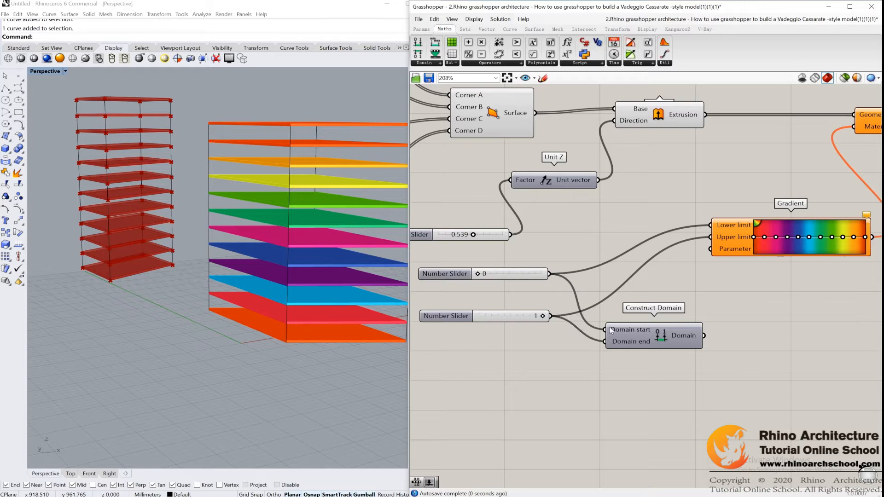
{"action": "scroll", "scroll_direction": "down", "scroll_amount": 3}
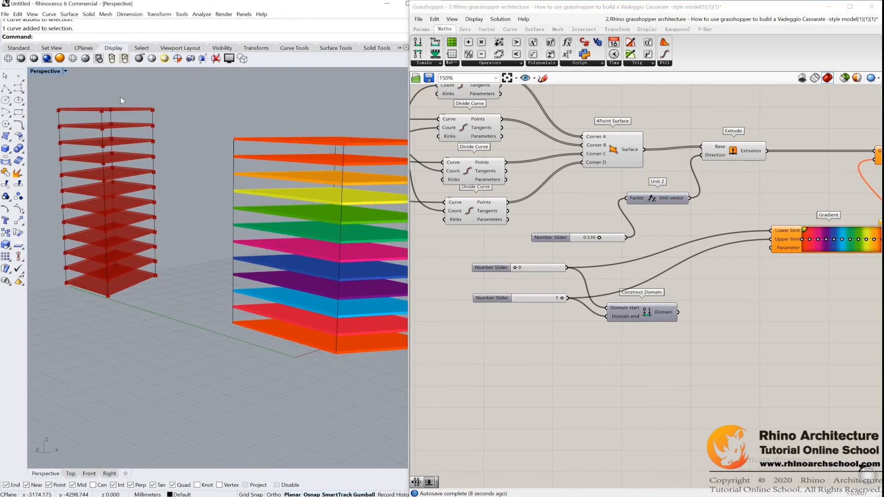
{"action": "mouse_move", "coordinate": [203, 141]}
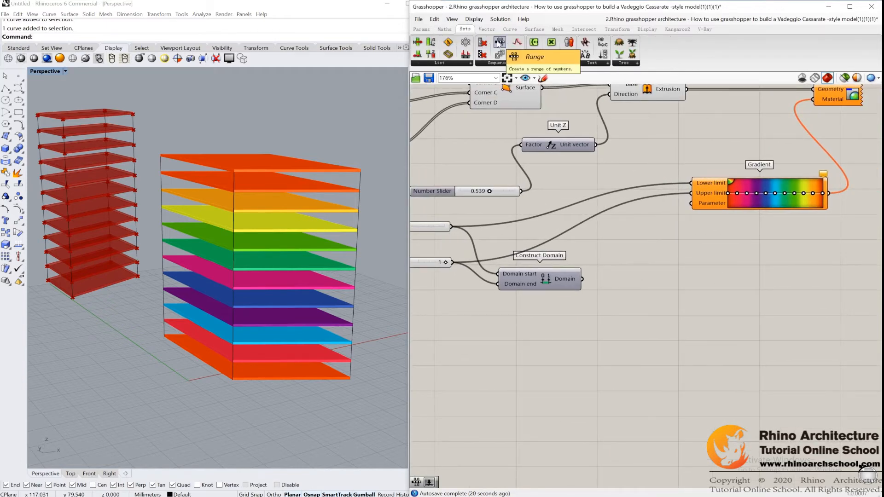
{"action": "mouse_move", "coordinate": [648, 308]}
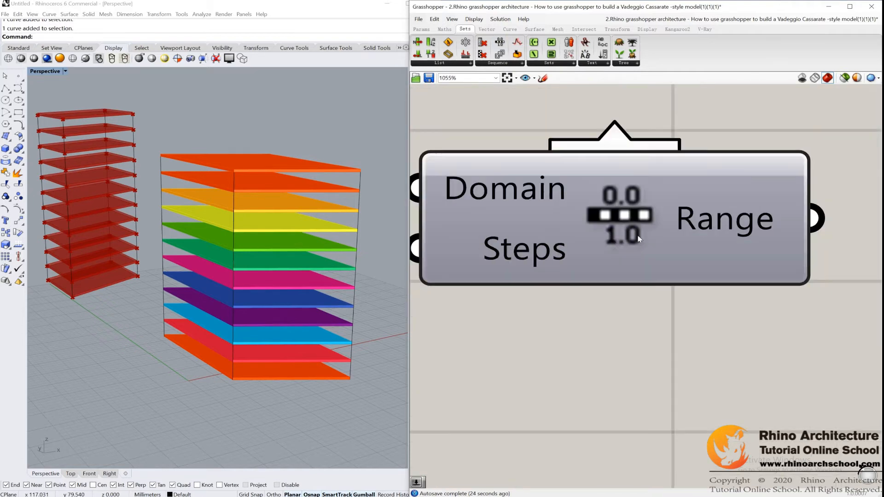
{"action": "mouse_move", "coordinate": [668, 336]}
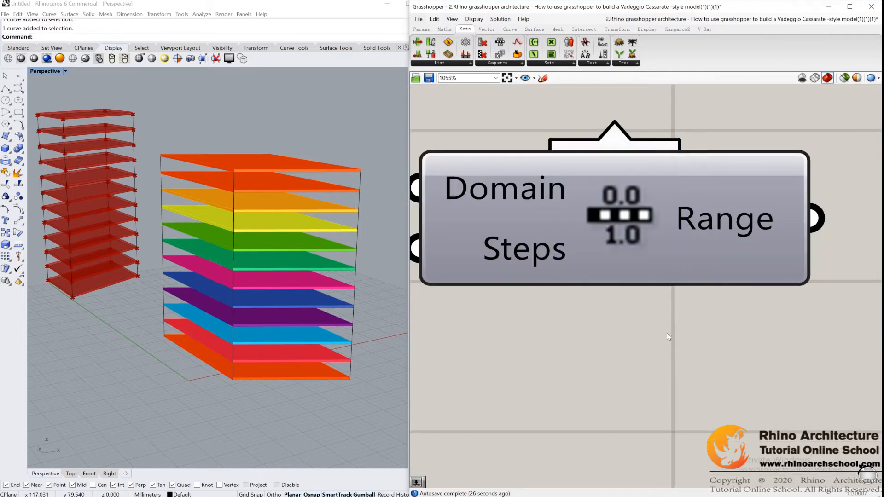
Place a Range component from Sets and connect the Construct Domain output to its Domain
{"action": "left_click", "coordinate": [618, 220]}
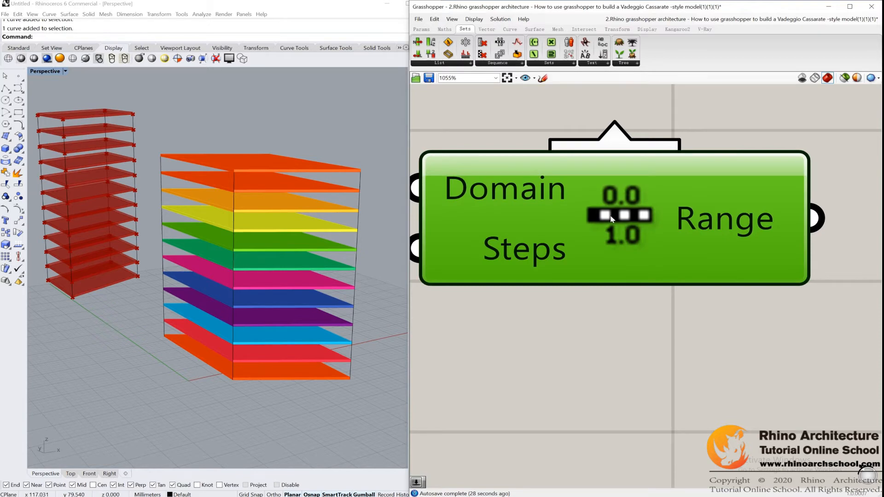
{"action": "mouse_move", "coordinate": [638, 238]}
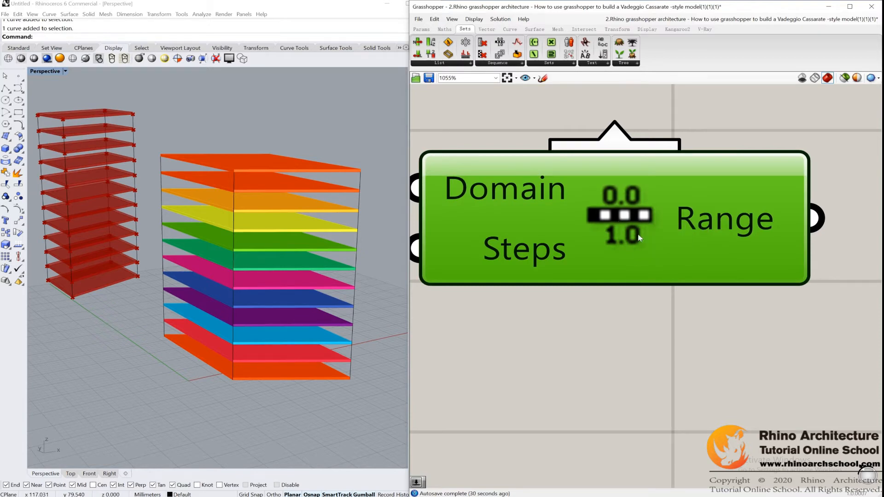
{"action": "scroll", "scroll_direction": "down", "scroll_amount": 3}
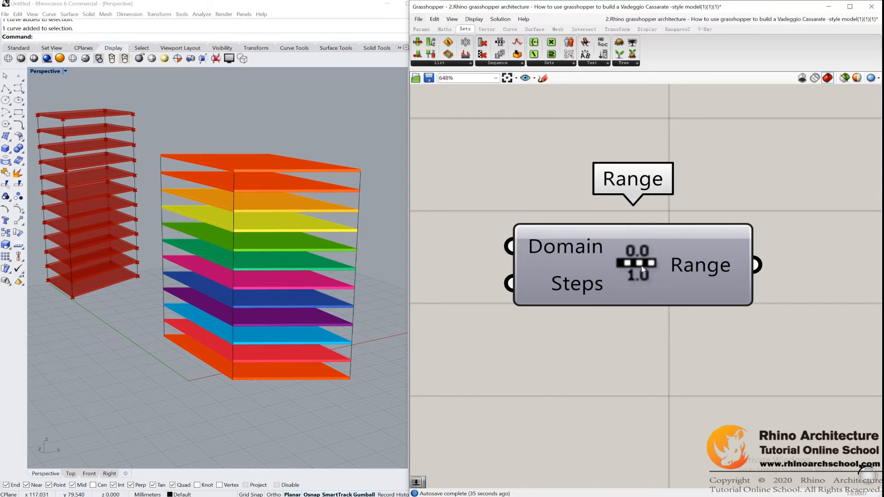
{"action": "scroll", "scroll_direction": "down", "scroll_amount": 3}
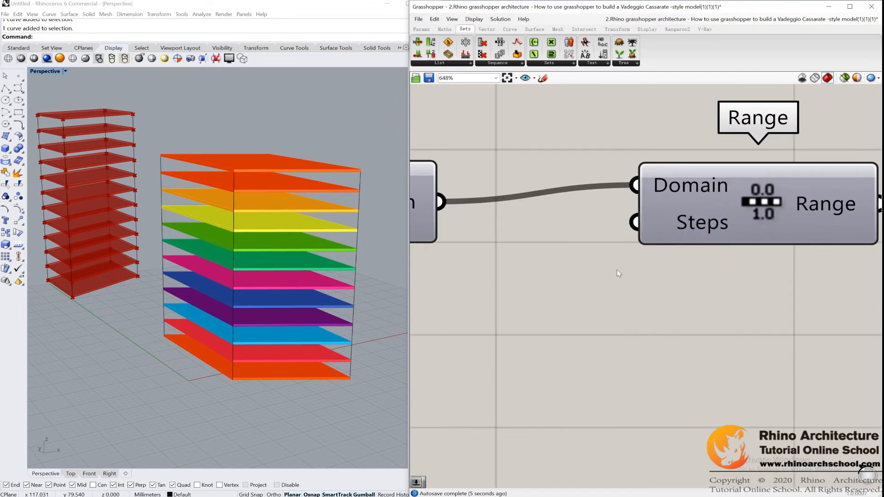
{"action": "scroll", "scroll_direction": "down", "scroll_amount": 3}
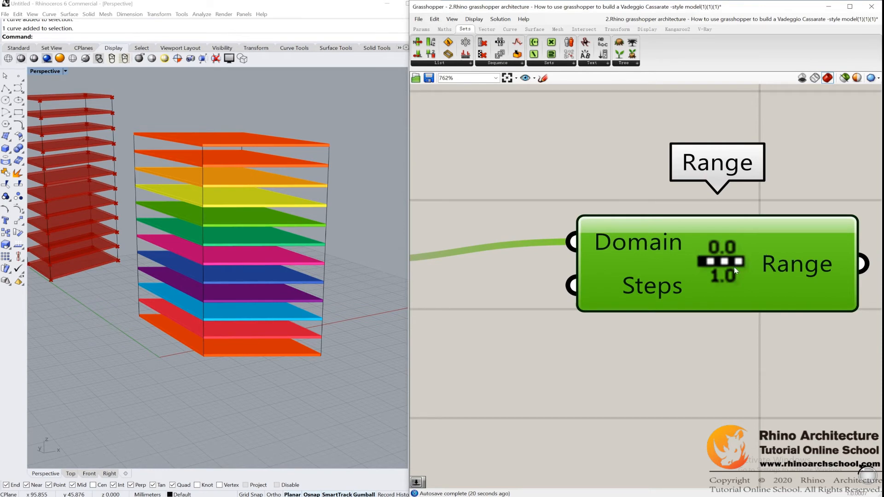
{"action": "mouse_move", "coordinate": [647, 290]}
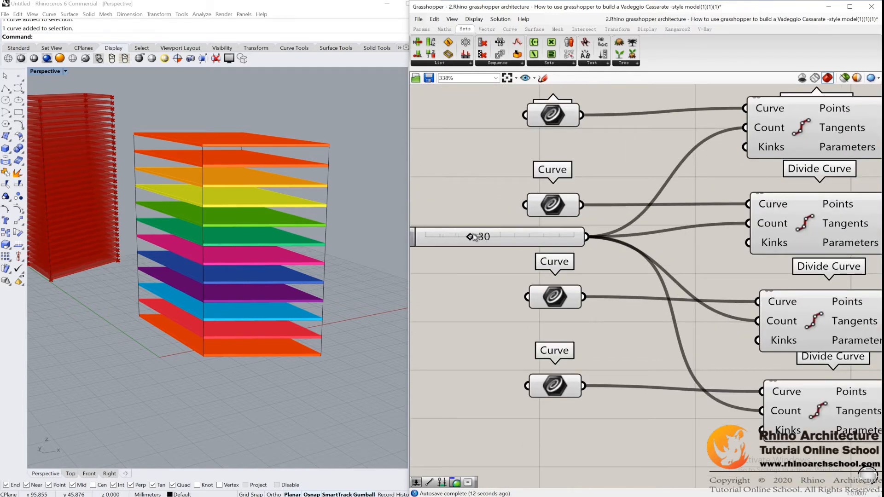
Set the floor-count slider to 19 and wire it with a slider of 1 into a Subtraction component
{"action": "left_click_drag", "start_coordinate": [470, 236], "coordinate": [444, 236]}
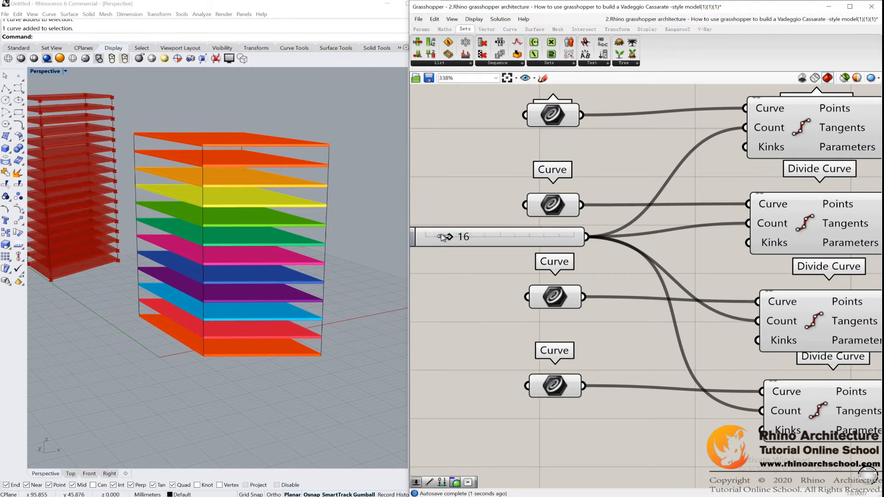
{"action": "left_click_drag", "start_coordinate": [442, 237], "coordinate": [476, 237]}
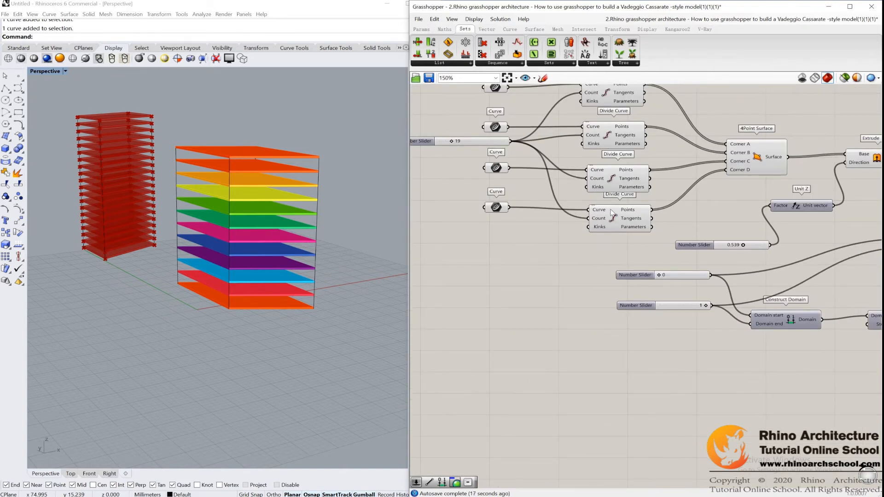
{"action": "left_click", "coordinate": [444, 29]}
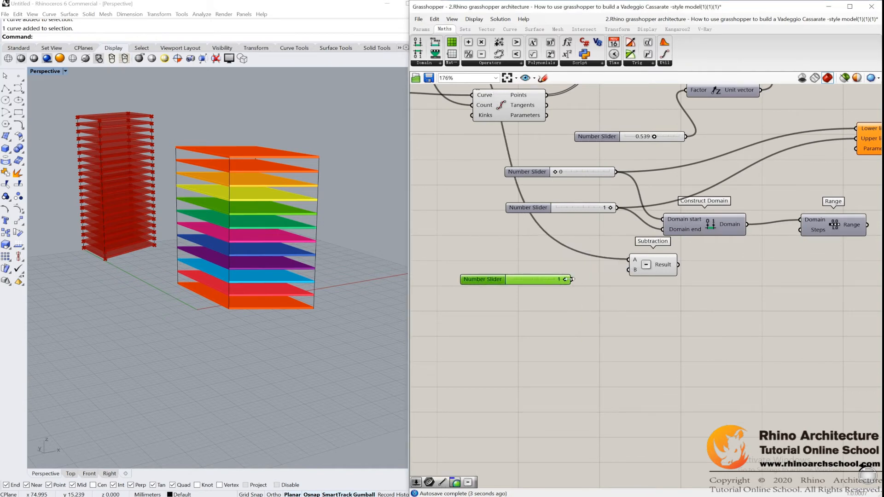
{"action": "left_click_drag", "start_coordinate": [570, 279], "coordinate": [629, 265]}
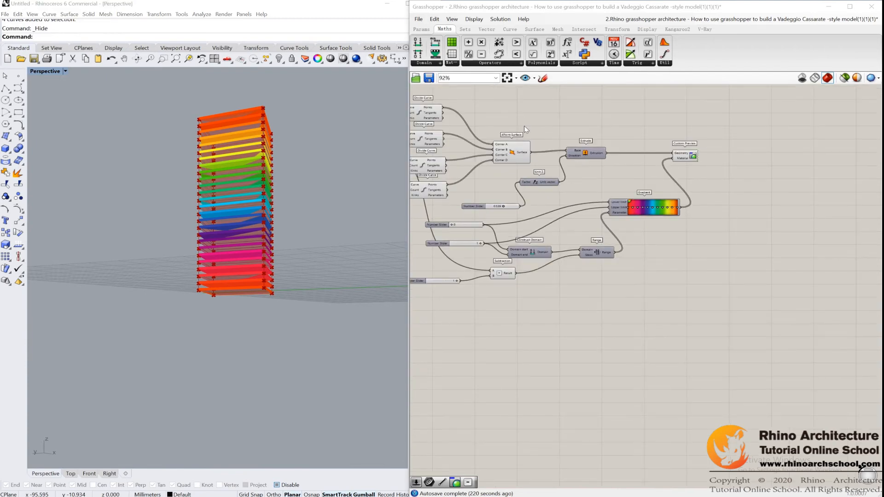
Enable the Custom Preview and review the Unit Z, Domain, Range and Gradient components on the canvas
{"action": "left_click", "coordinate": [510, 152]}
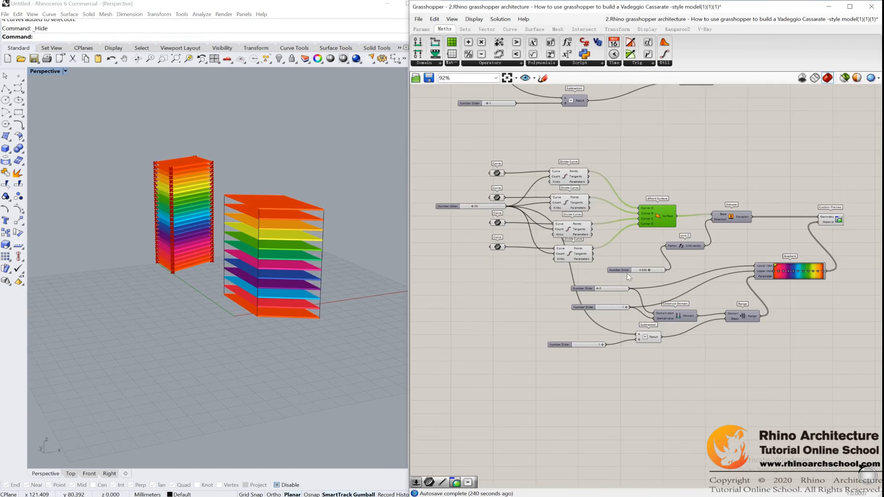
{"action": "mouse_move", "coordinate": [668, 281]}
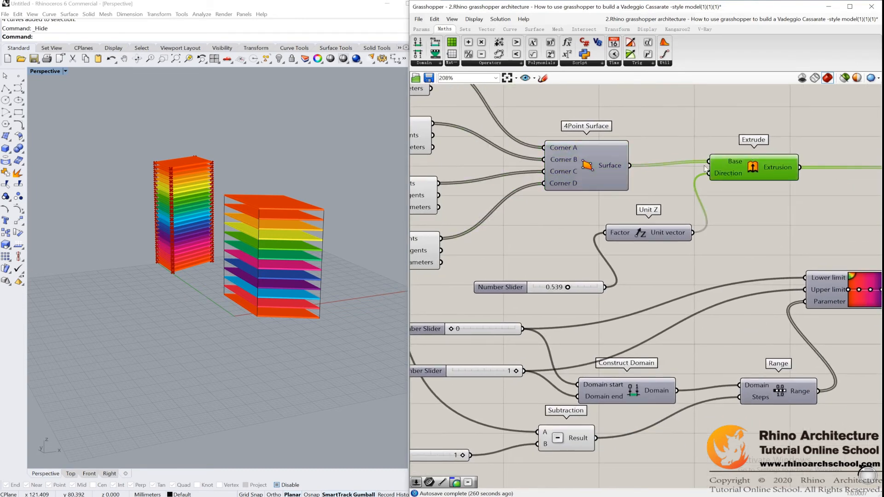
{"action": "scroll", "scroll_direction": "down", "scroll_amount": 3}
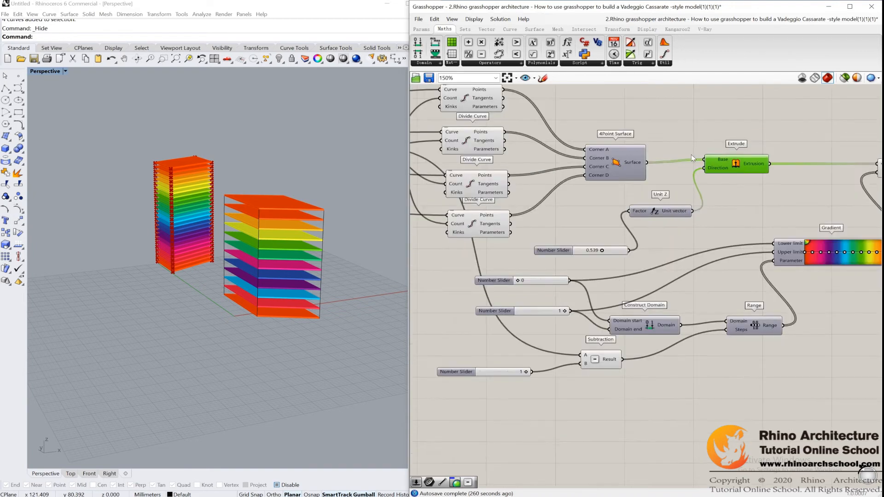
{"action": "scroll", "scroll_direction": "down", "scroll_amount": 3}
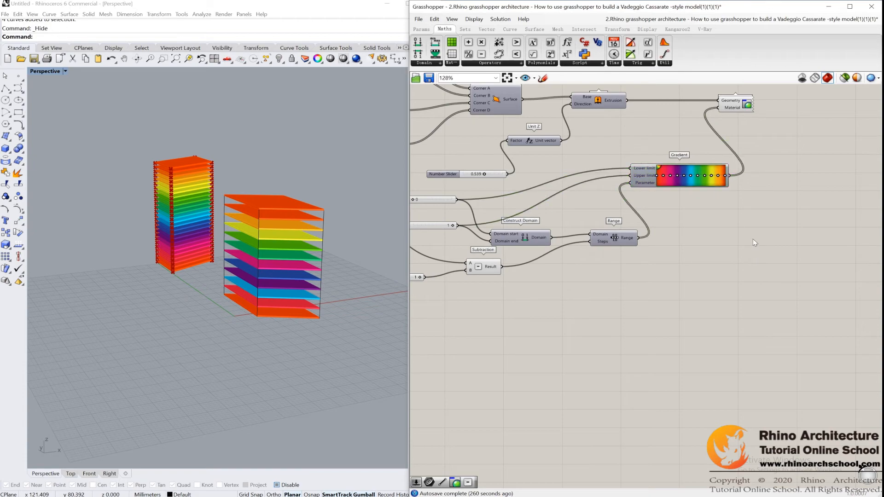
{"action": "mouse_move", "coordinate": [703, 256]}
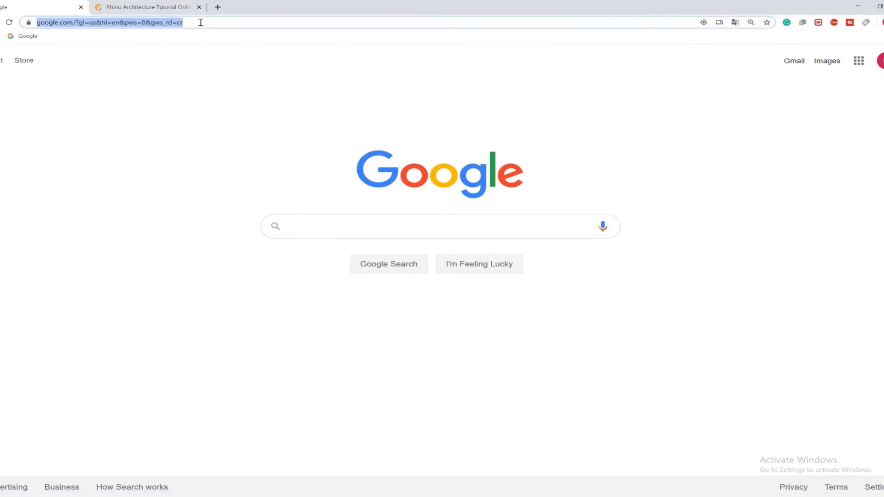
Go to rhinoarchschool.com and open the Unlimited beginner-to-advanced course from Recommended Courses
{"action": "type", "text": "rhinoarchschool.com"}
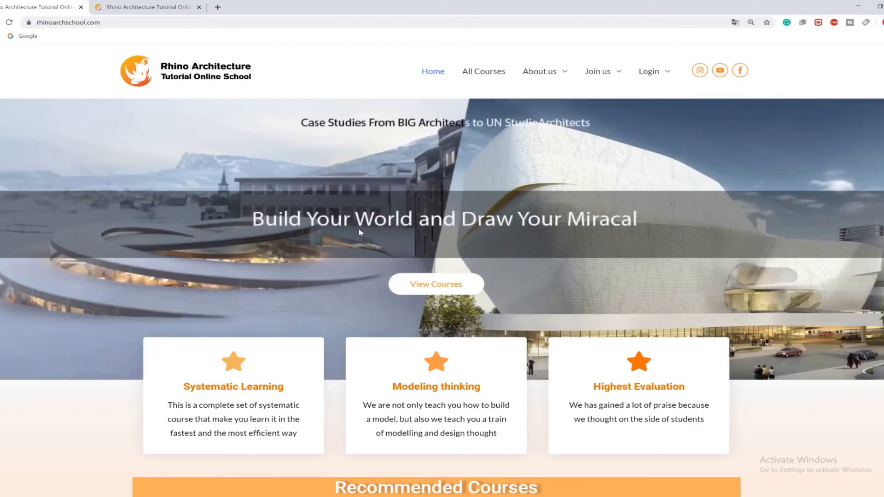
{"action": "scroll", "scroll_direction": "down", "scroll_amount": 3}
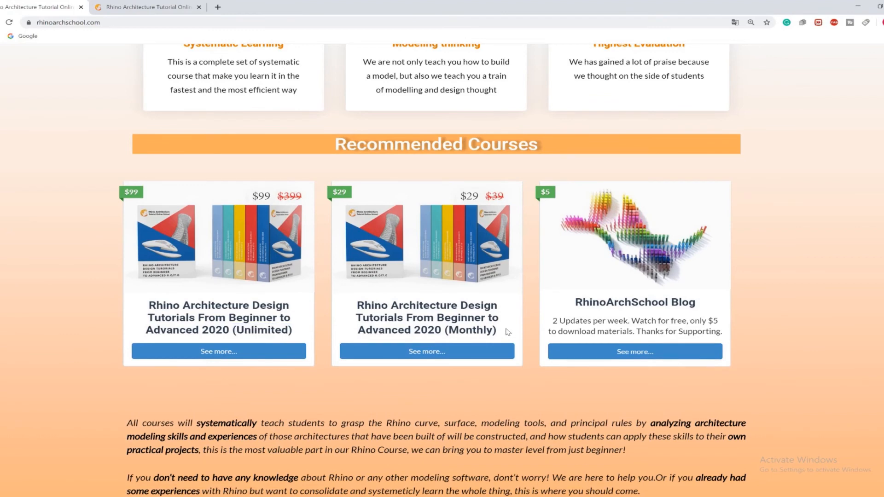
{"action": "double_click", "coordinate": [477, 330]}
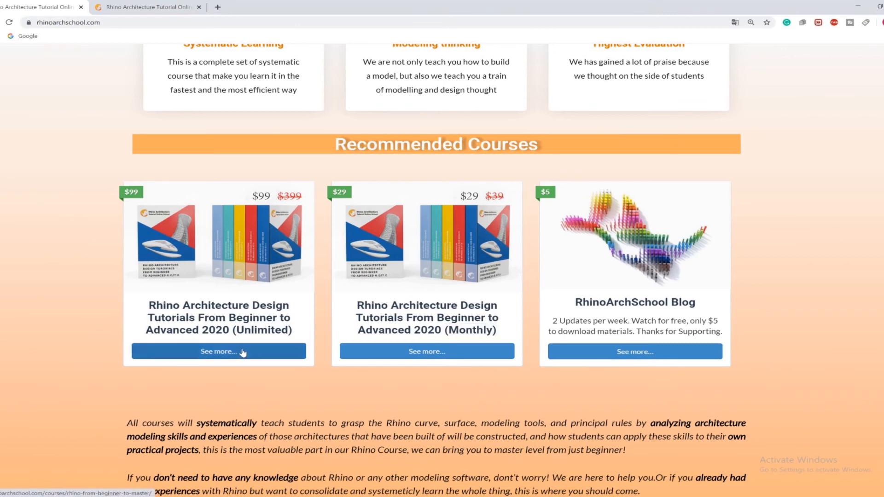
{"action": "left_click", "coordinate": [218, 352]}
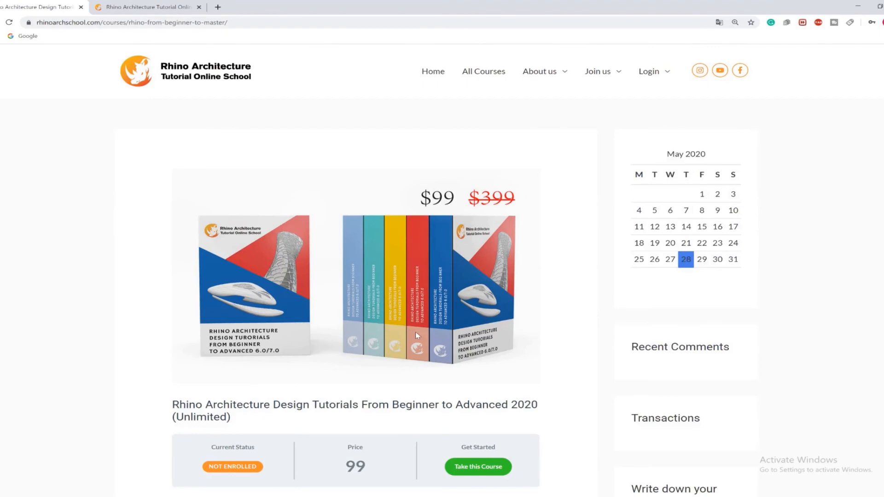
{"action": "scroll", "scroll_direction": "down", "scroll_amount": 3}
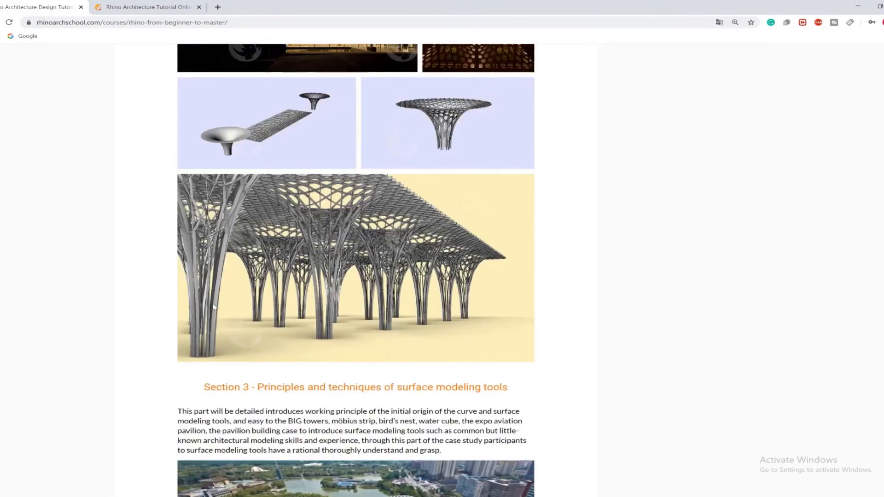
{"action": "scroll", "scroll_direction": "down", "scroll_amount": 3}
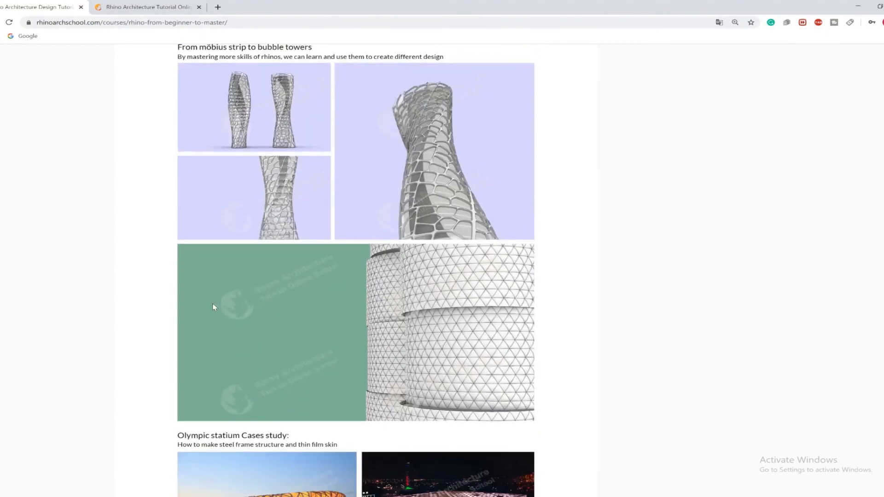
{"action": "scroll", "scroll_direction": "down", "scroll_amount": 3}
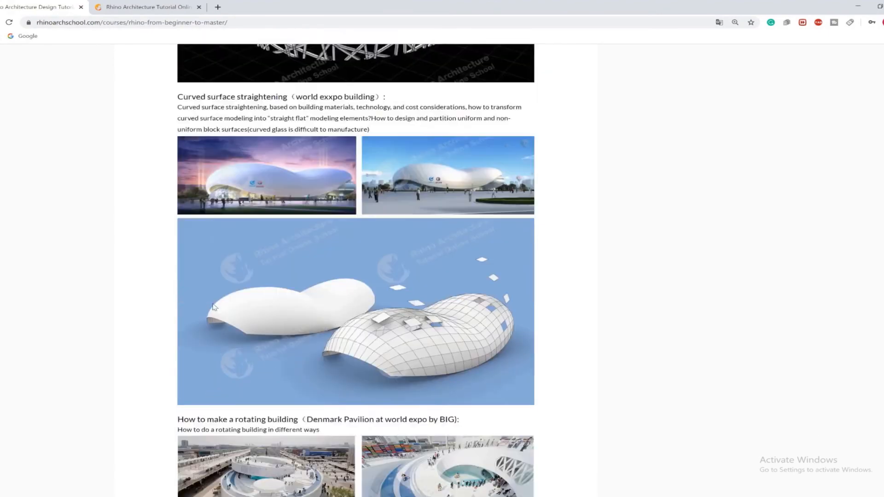
{"action": "scroll", "scroll_direction": "down", "scroll_amount": 3}
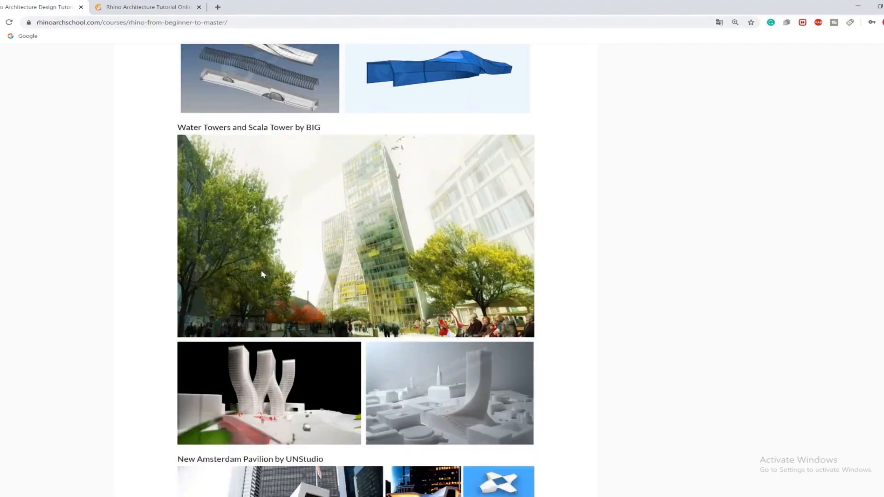
{"action": "scroll", "scroll_direction": "down", "scroll_amount": 3}
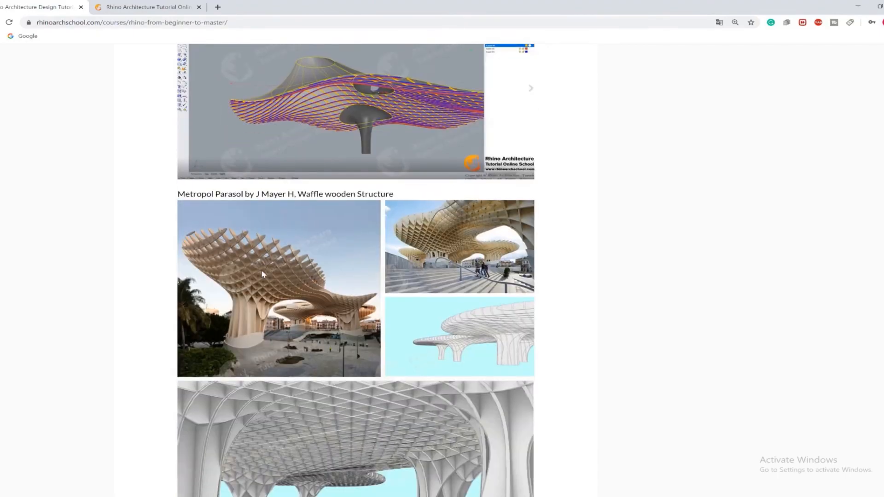
{"action": "scroll", "scroll_direction": "down", "scroll_amount": 3}
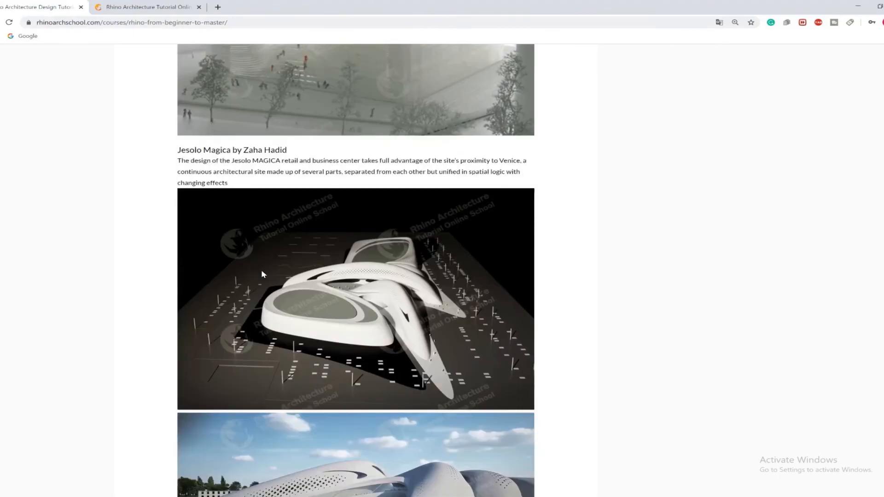
{"action": "scroll", "scroll_direction": "down", "scroll_amount": 3}
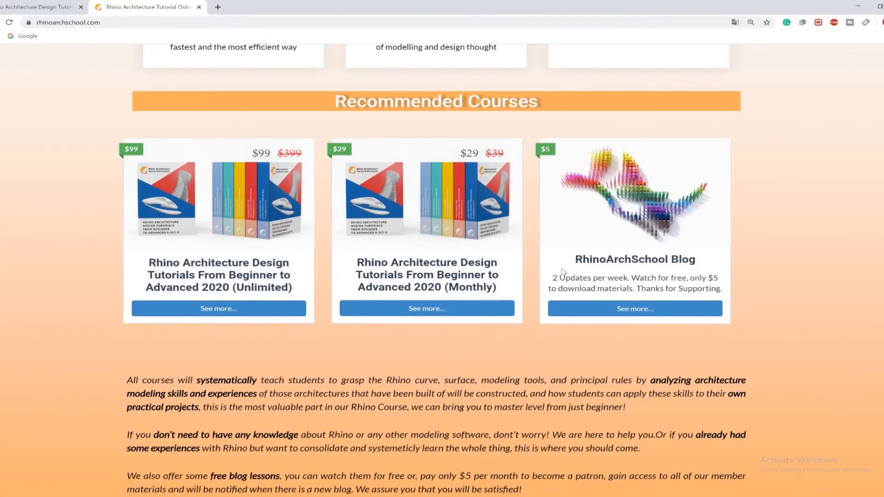
{"action": "mouse_move", "coordinate": [586, 276]}
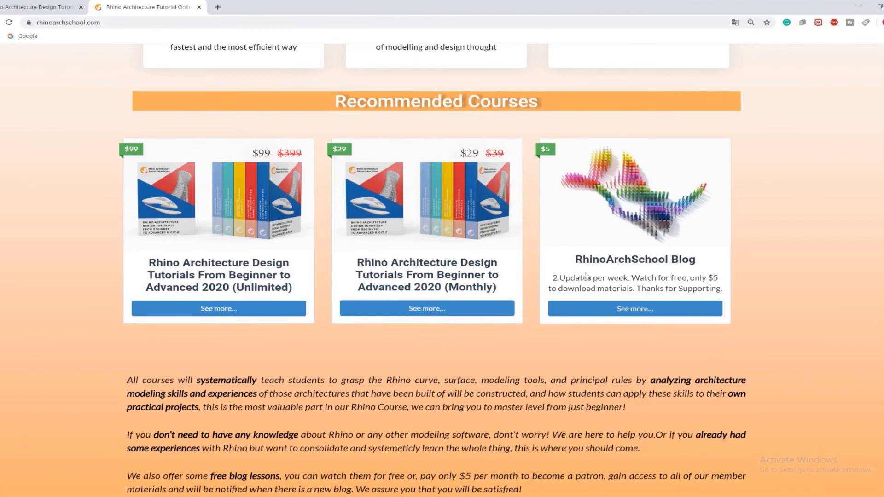
{"action": "mouse_move", "coordinate": [671, 265]}
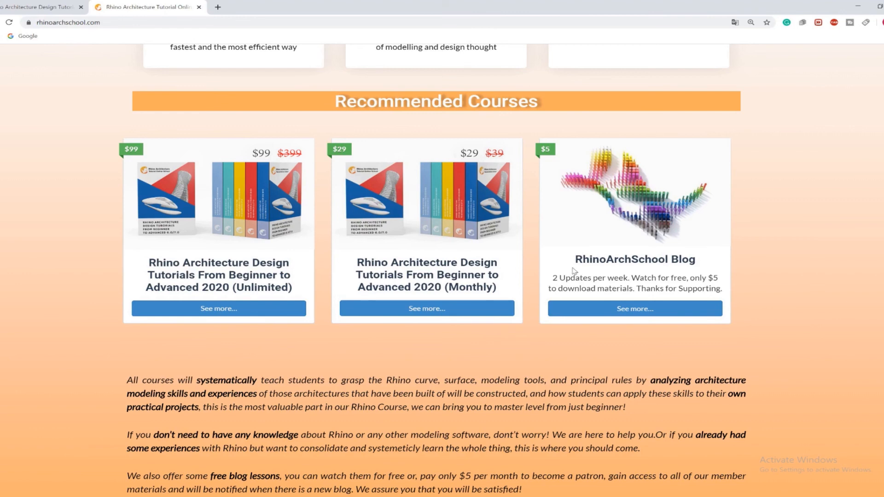
{"action": "mouse_move", "coordinate": [554, 281]}
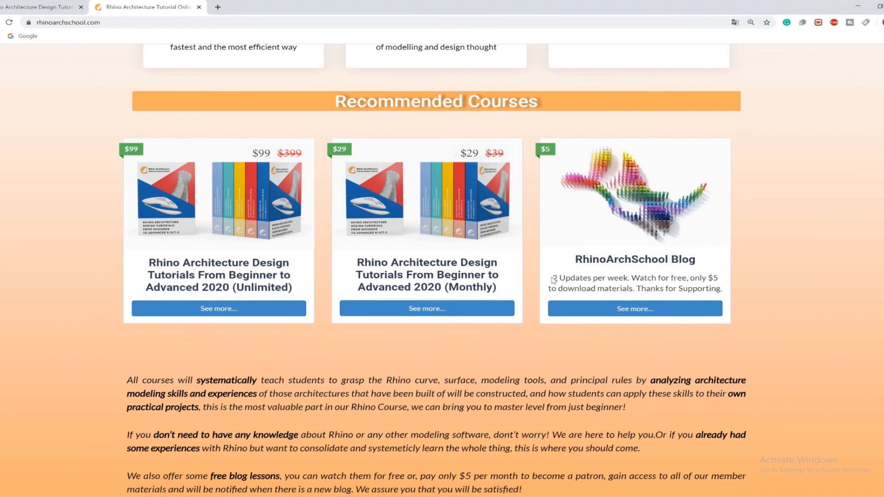
{"action": "left_click_drag", "start_coordinate": [552, 277], "coordinate": [634, 288]}
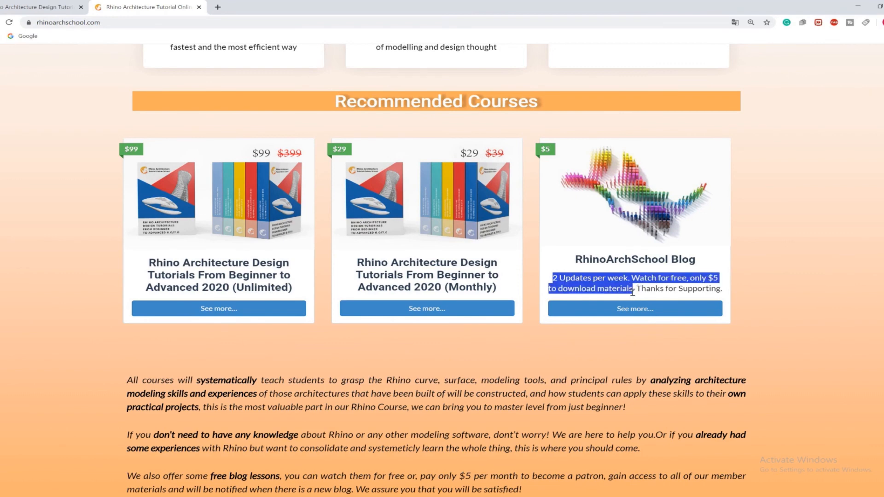
{"action": "left_click", "coordinate": [638, 288]}
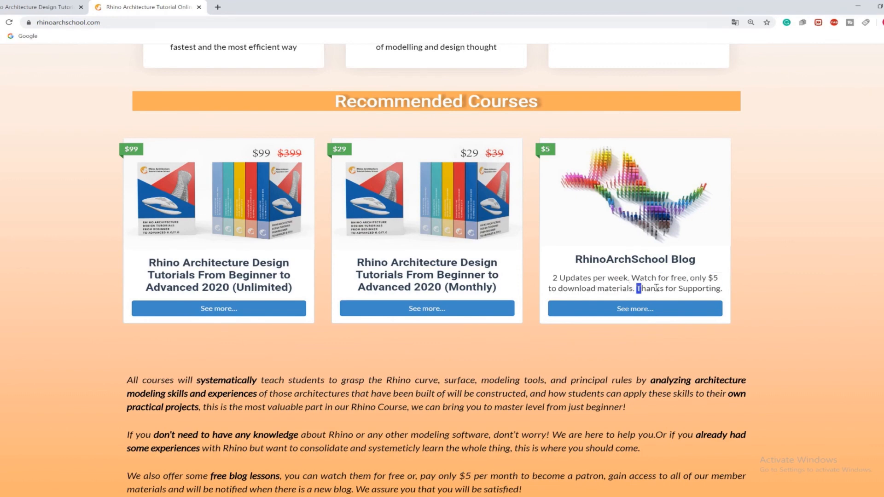